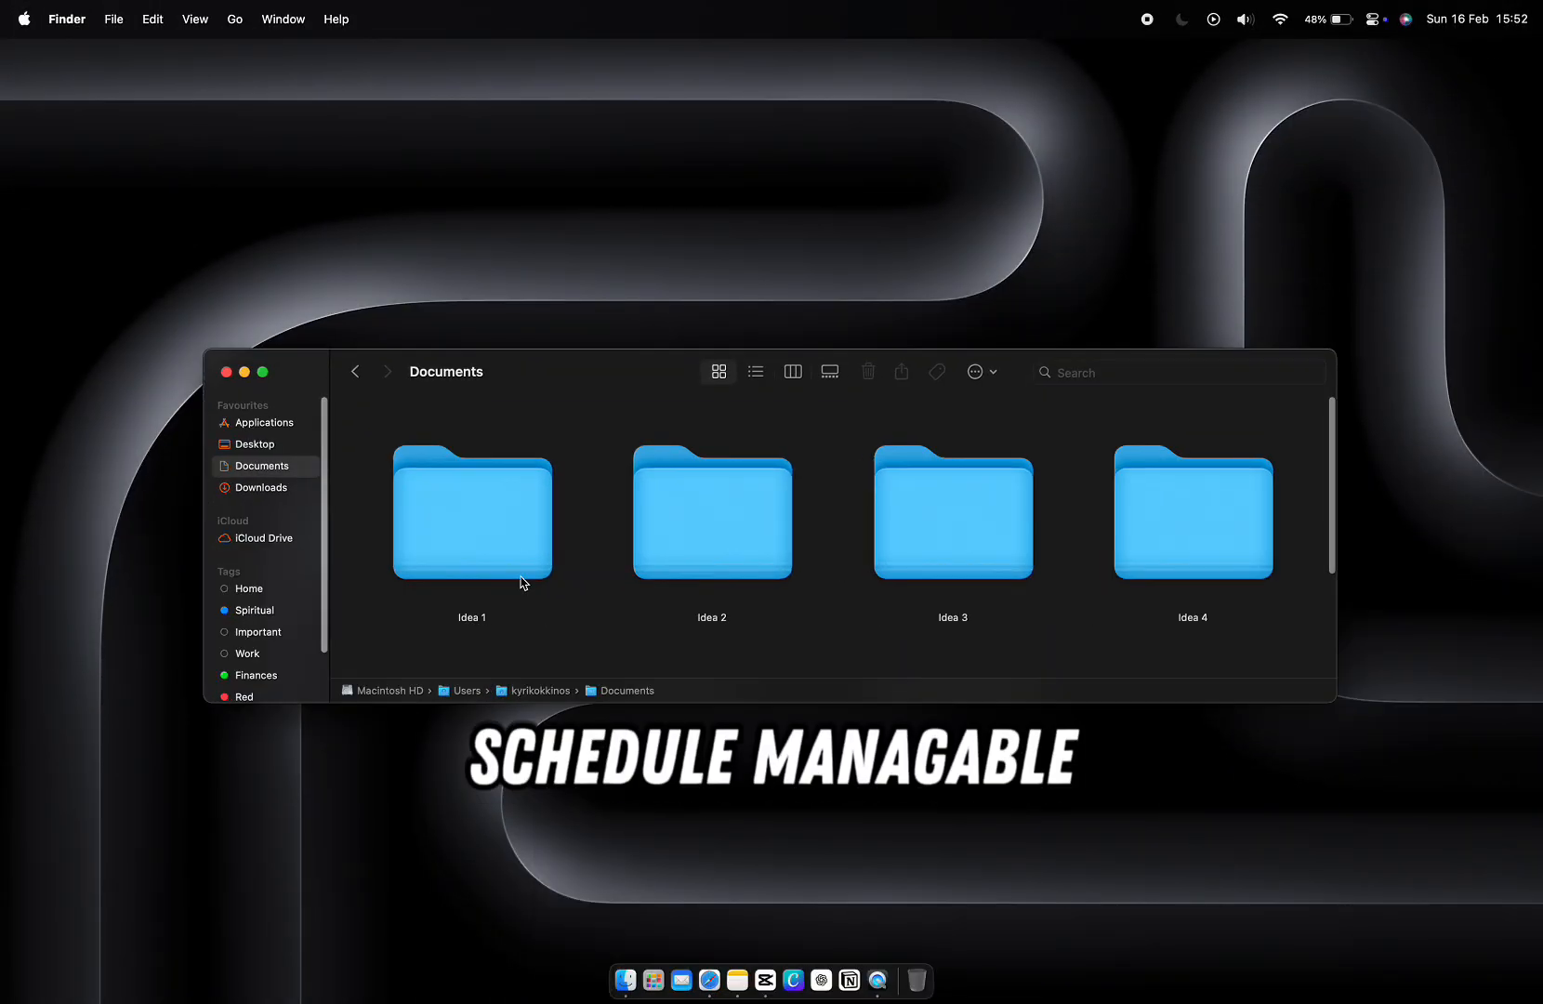
Switch from the Documents idea folders to Reminders, showing the empty Inbox beside the lists
click(904, 965)
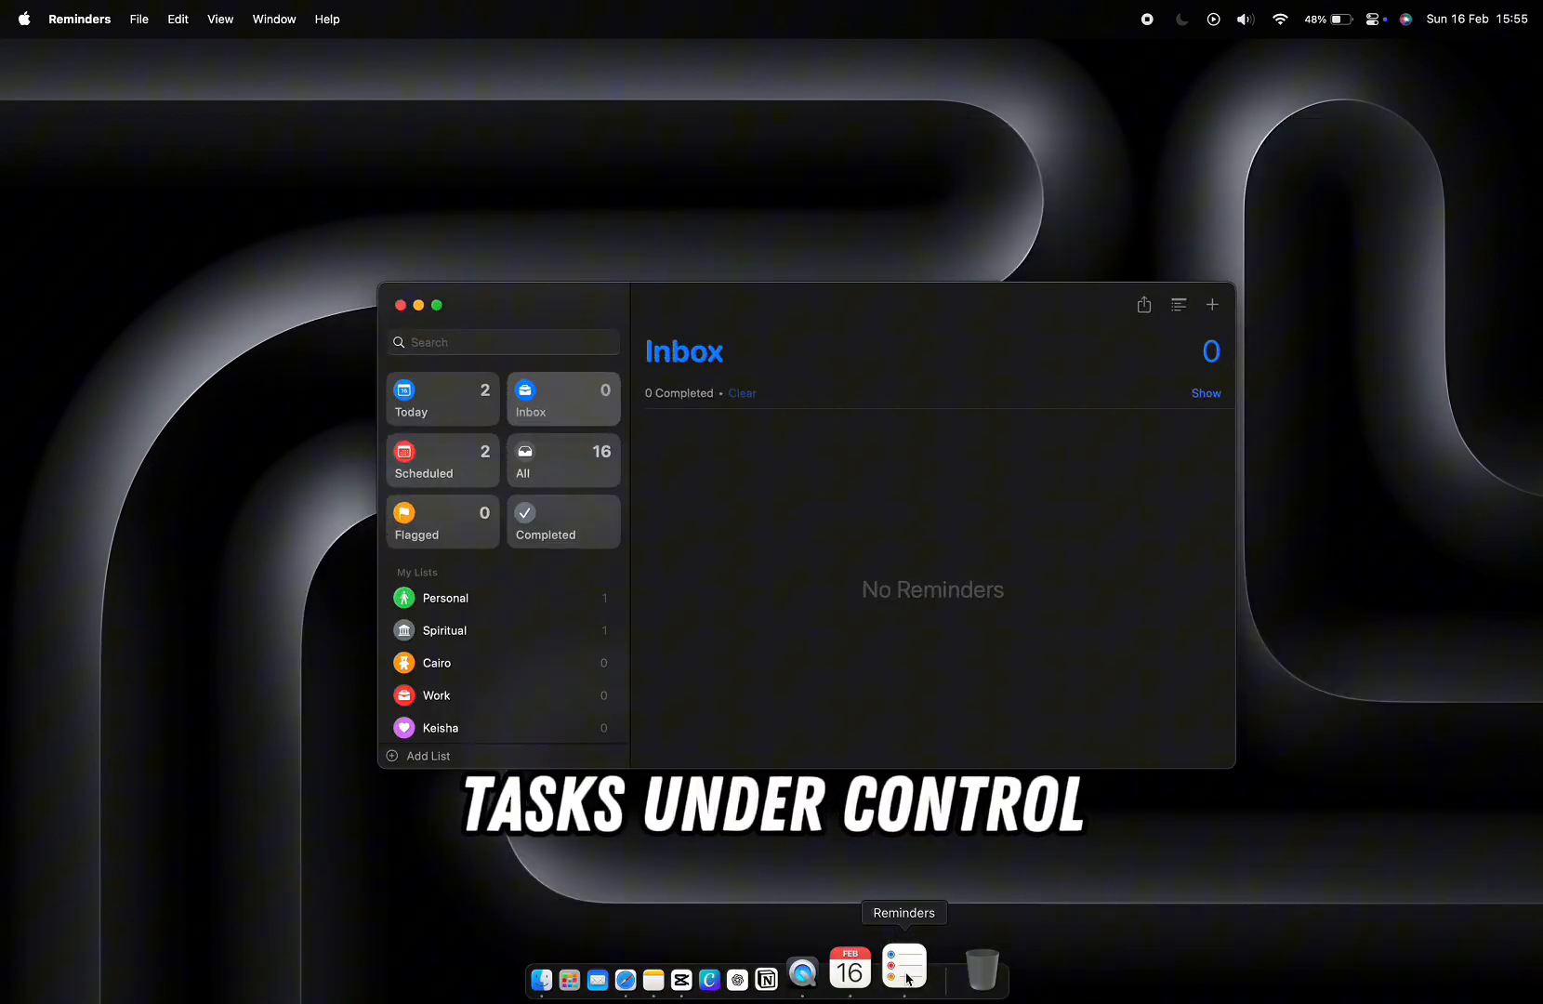